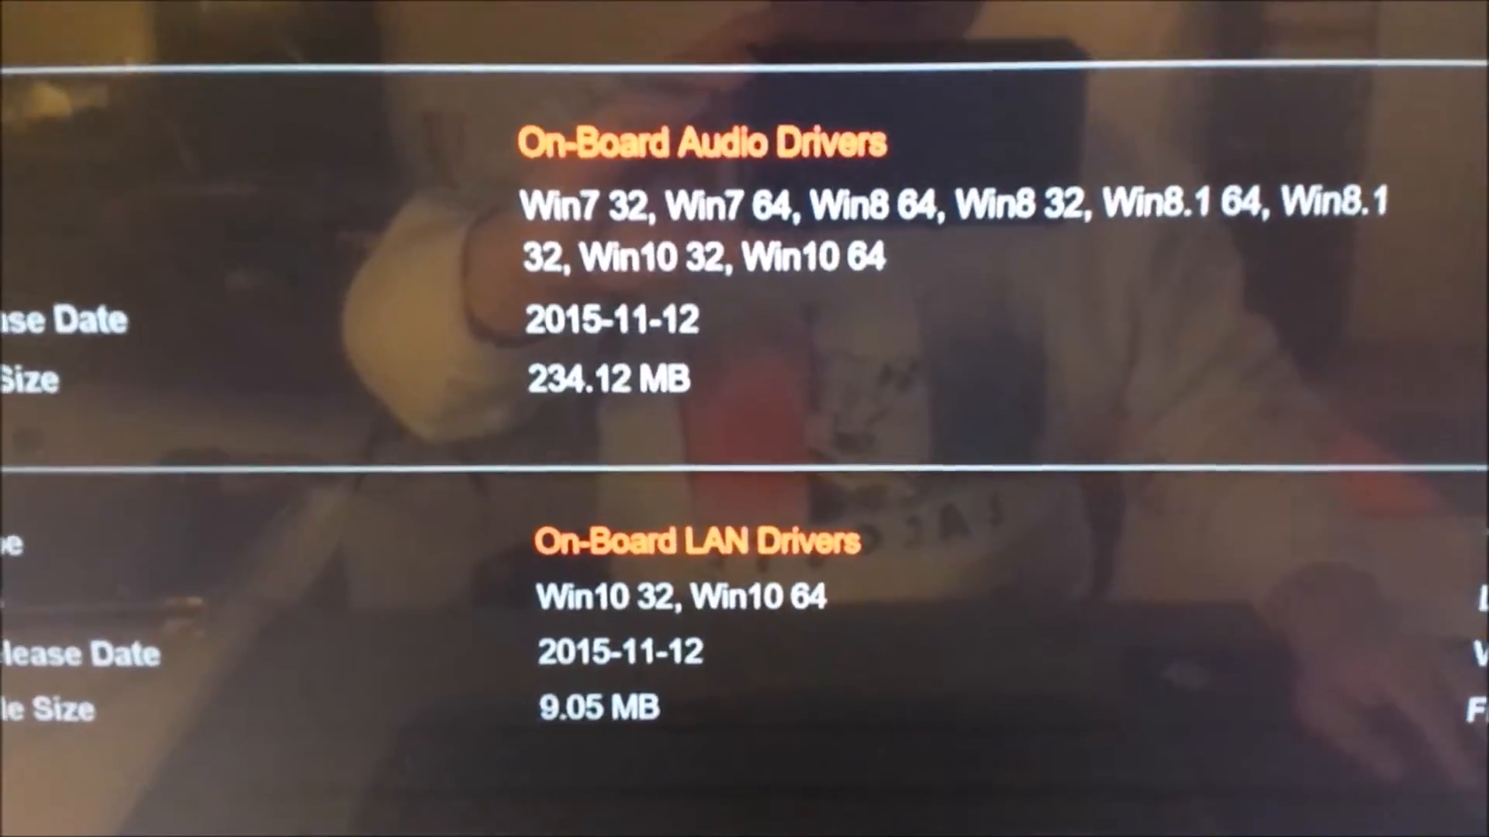
# Step: Start RUN BENCHMARK from the Main tab and confirm running all benchmark tests
pyautogui.scroll(-3)
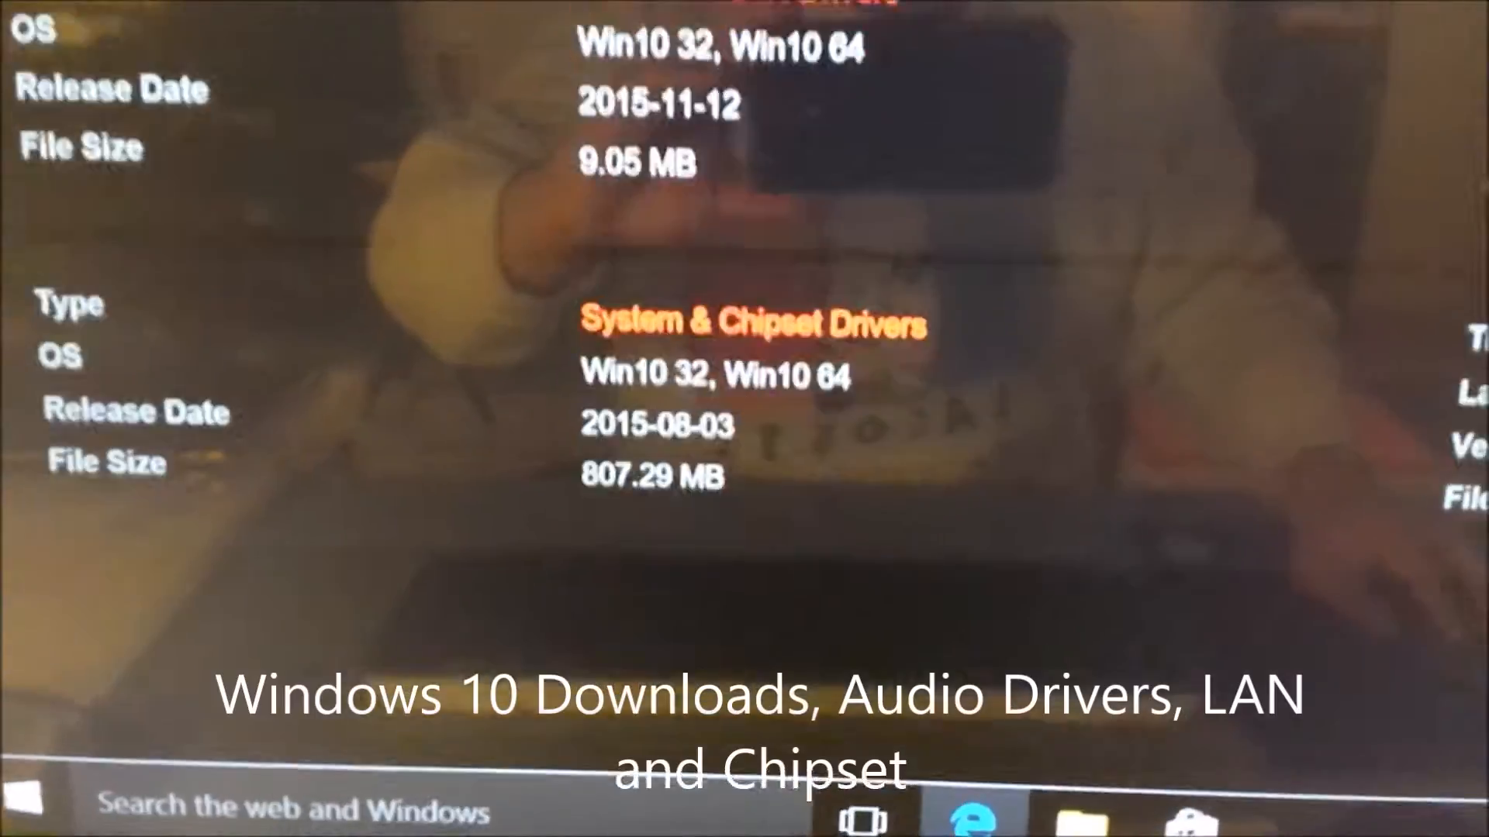
pyautogui.scroll(-3)
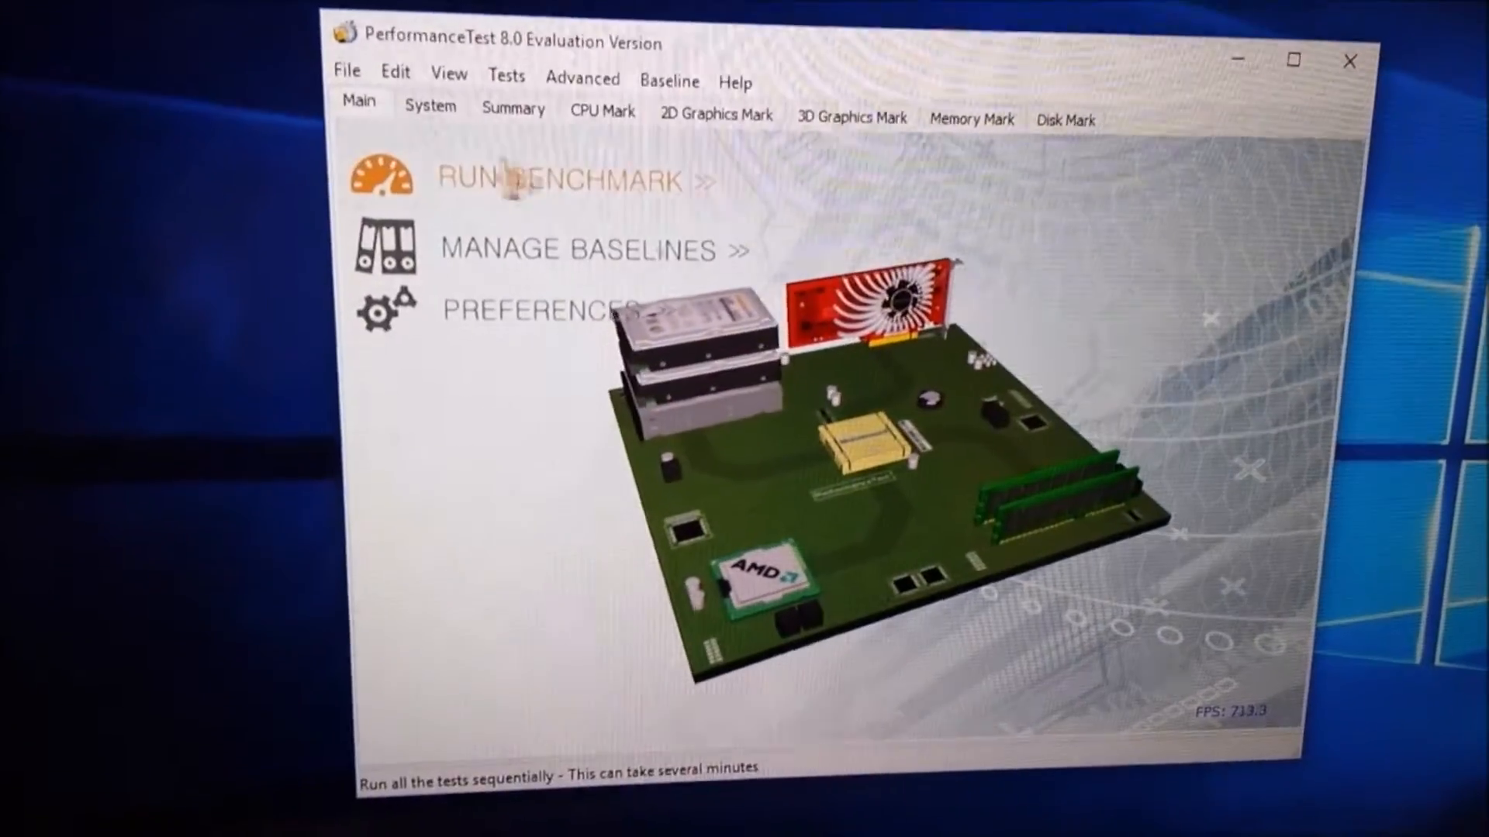
pyautogui.click(560, 180)
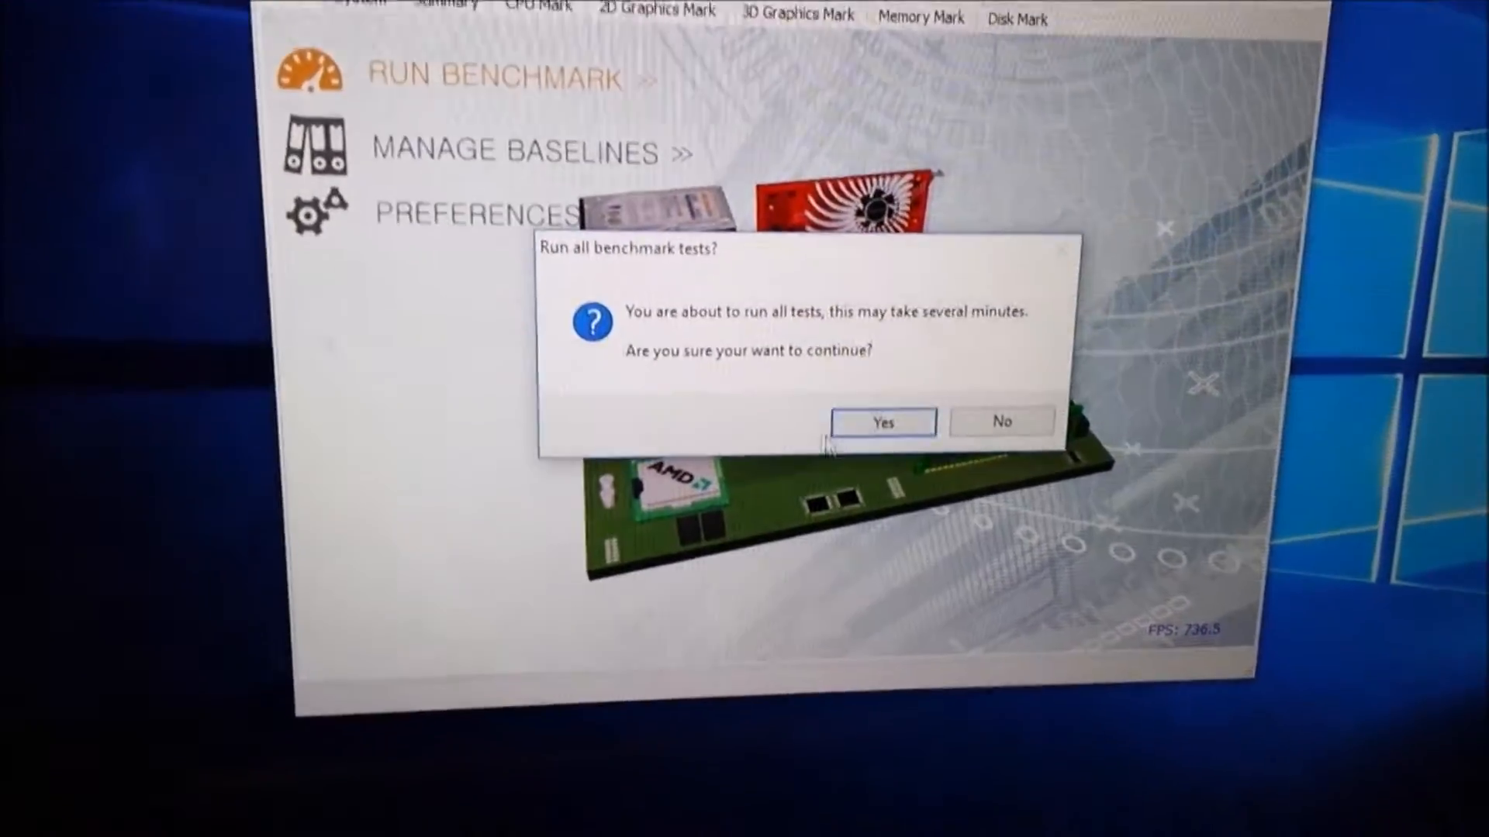
pyautogui.click(880, 422)
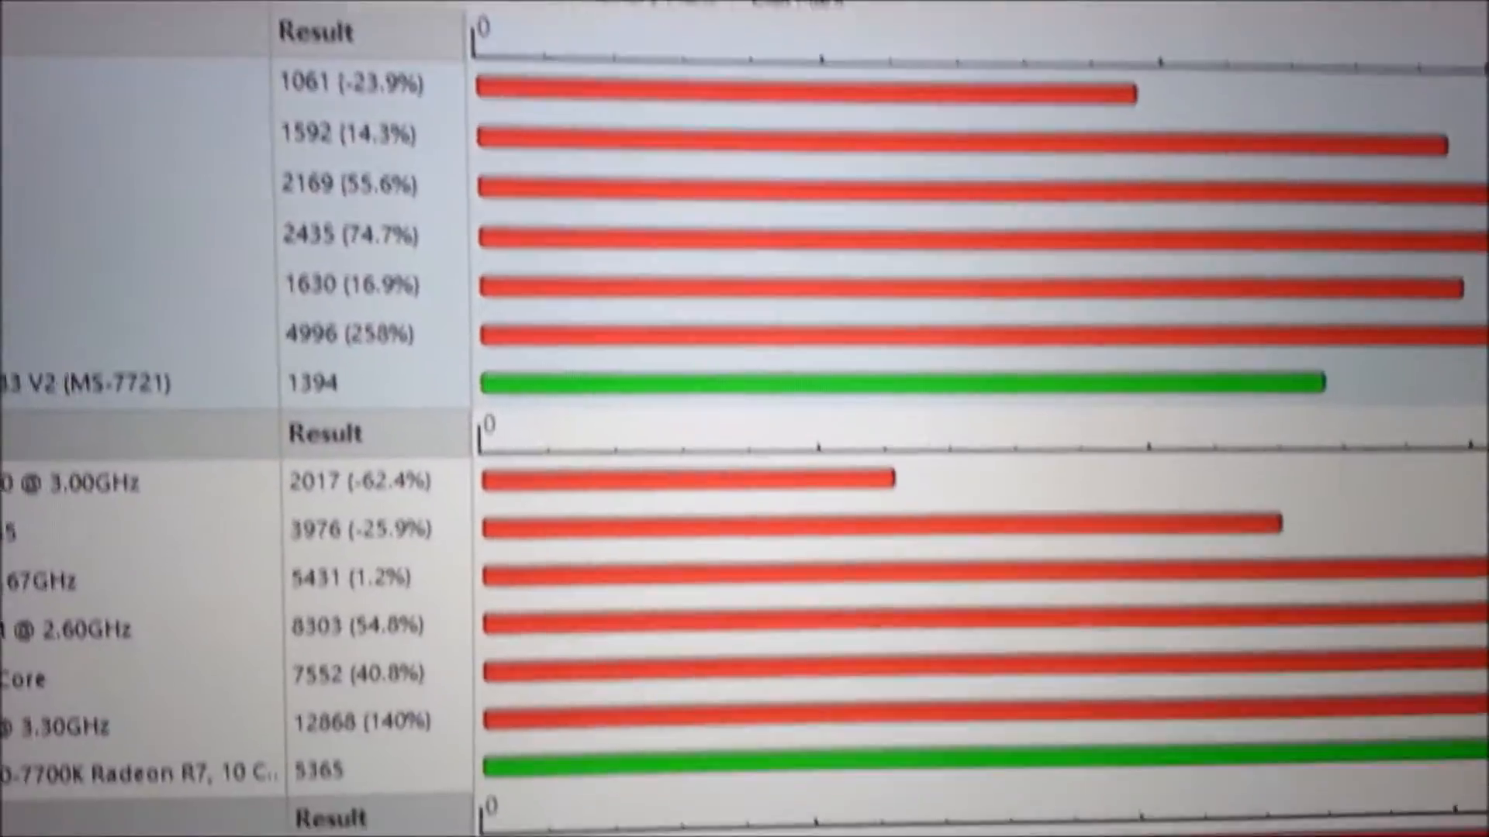
pyautogui.scroll(-3)
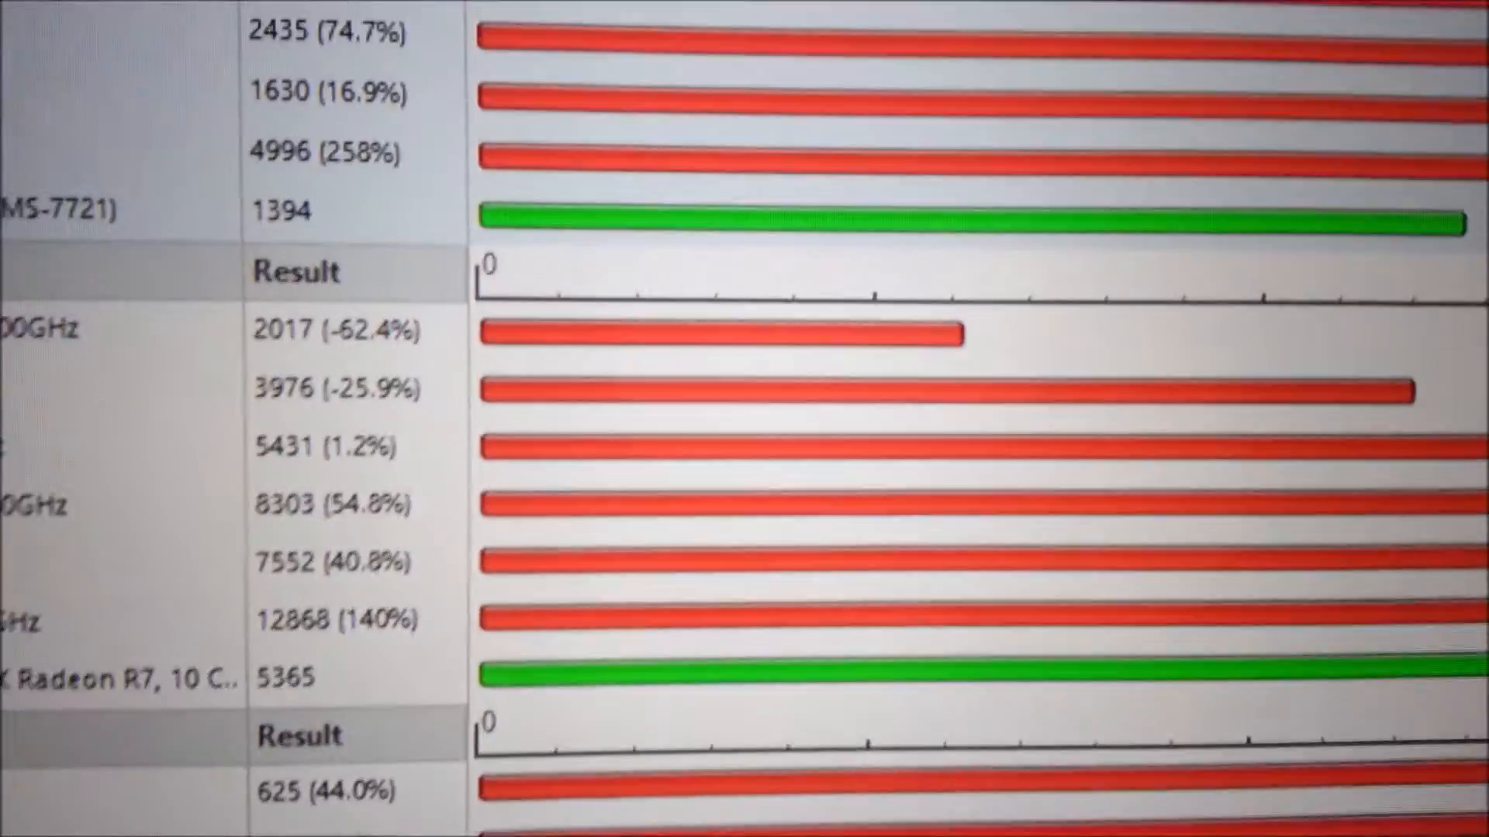
pyautogui.scroll(-3)
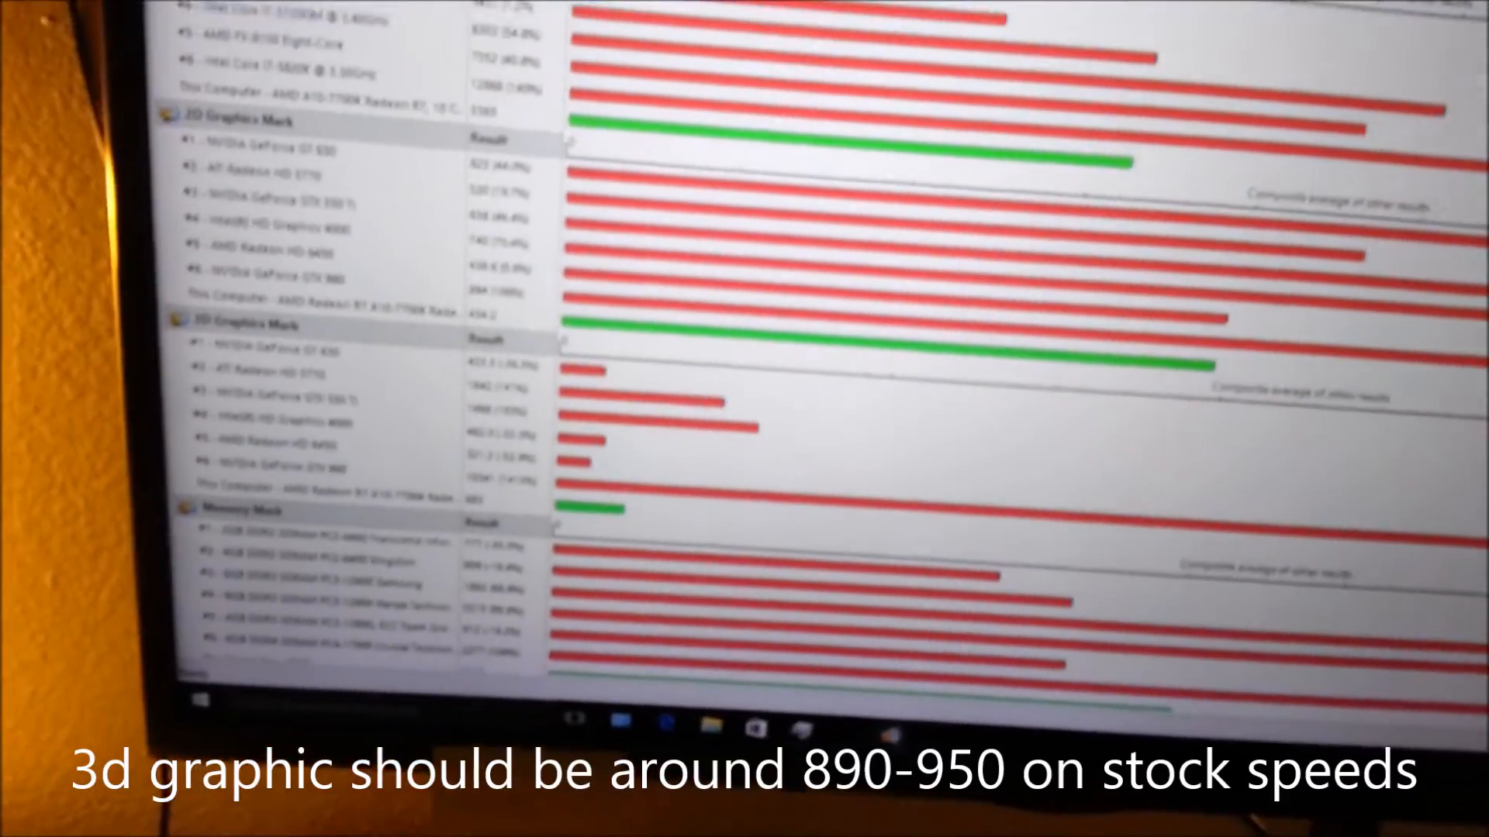
pyautogui.scroll(-3)
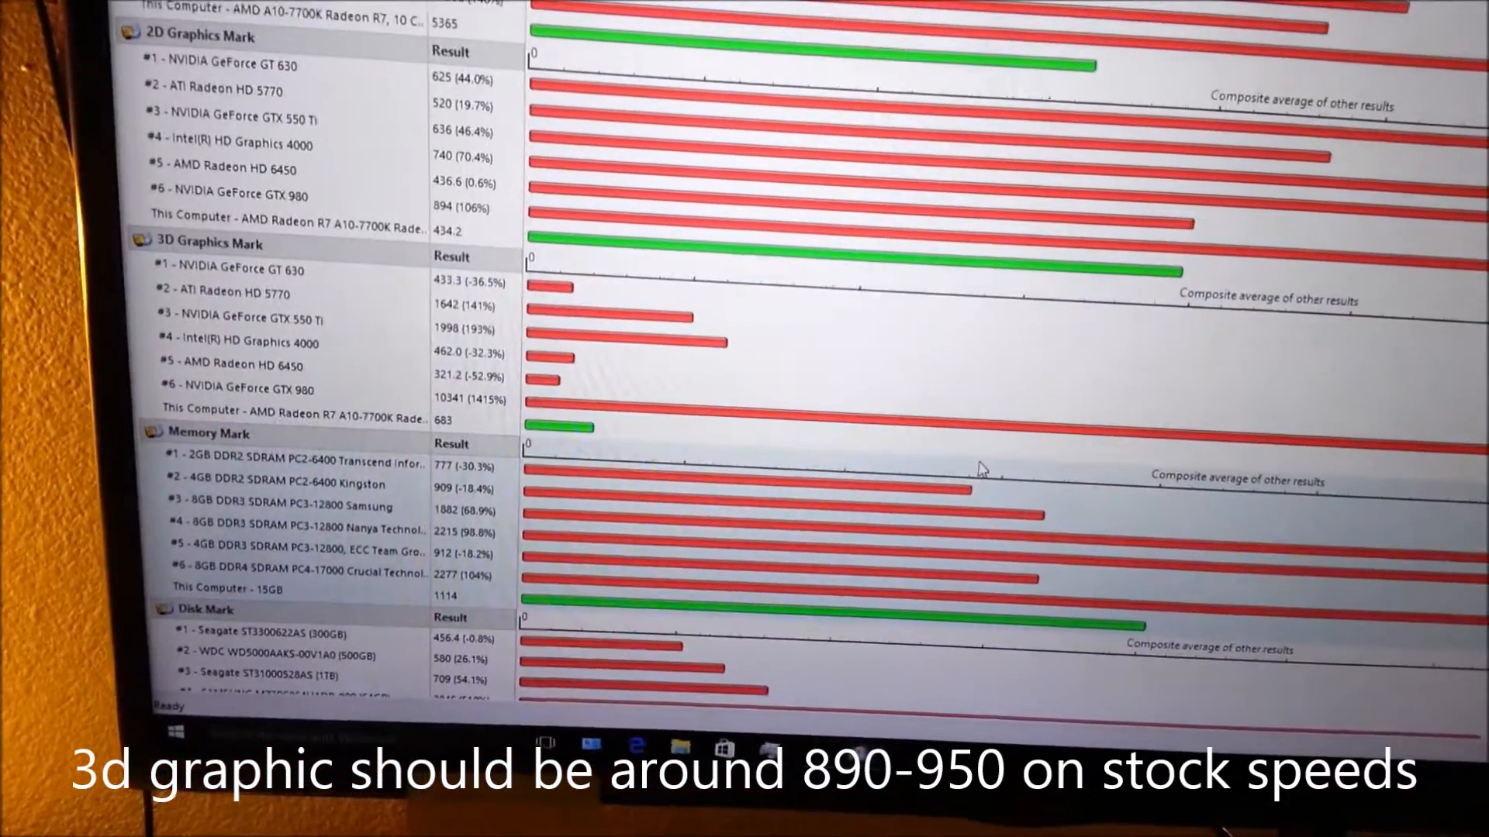
pyautogui.scroll(-3)
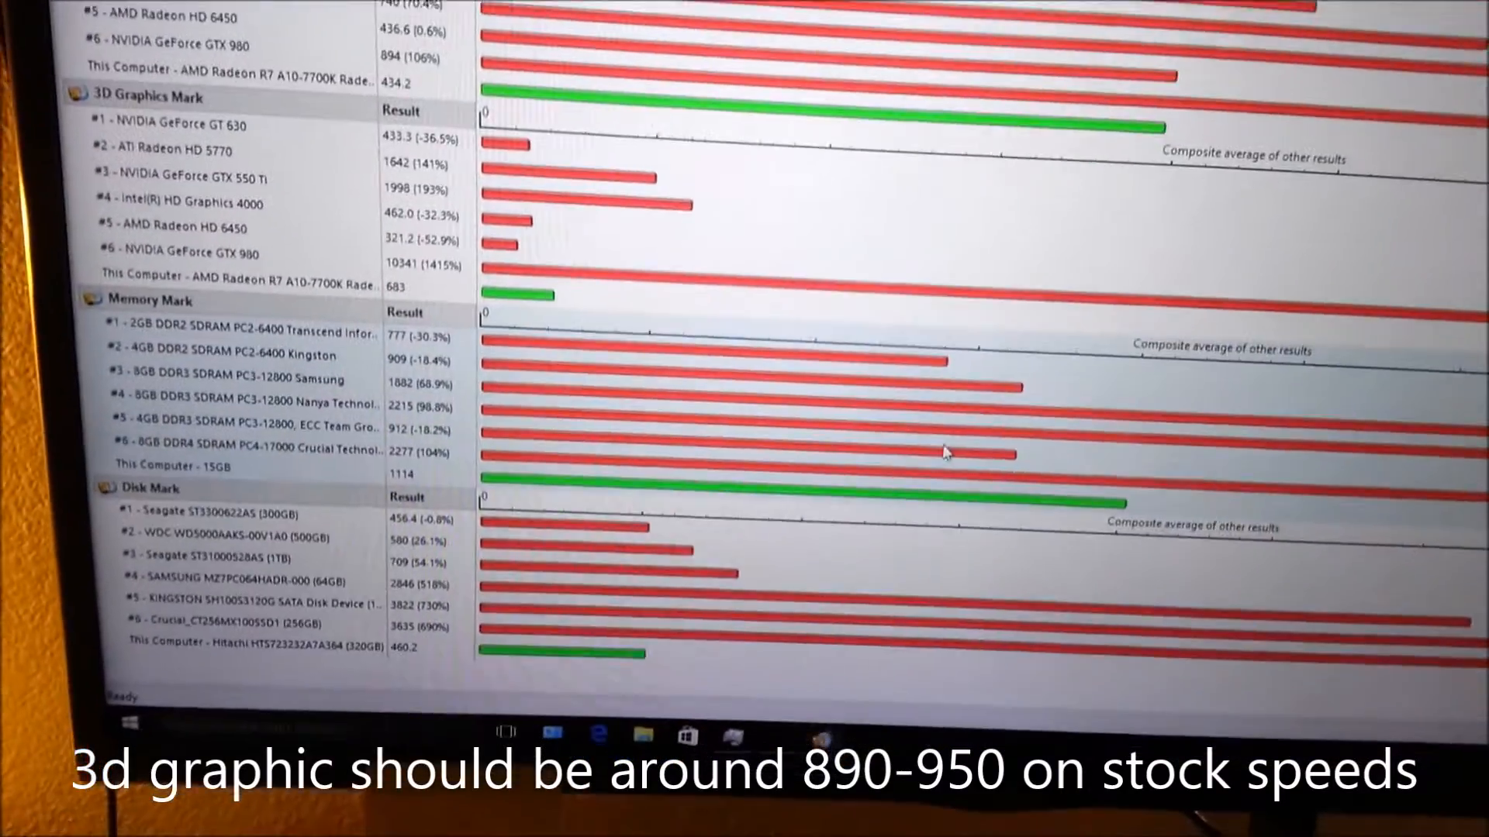
pyautogui.scroll(-3)
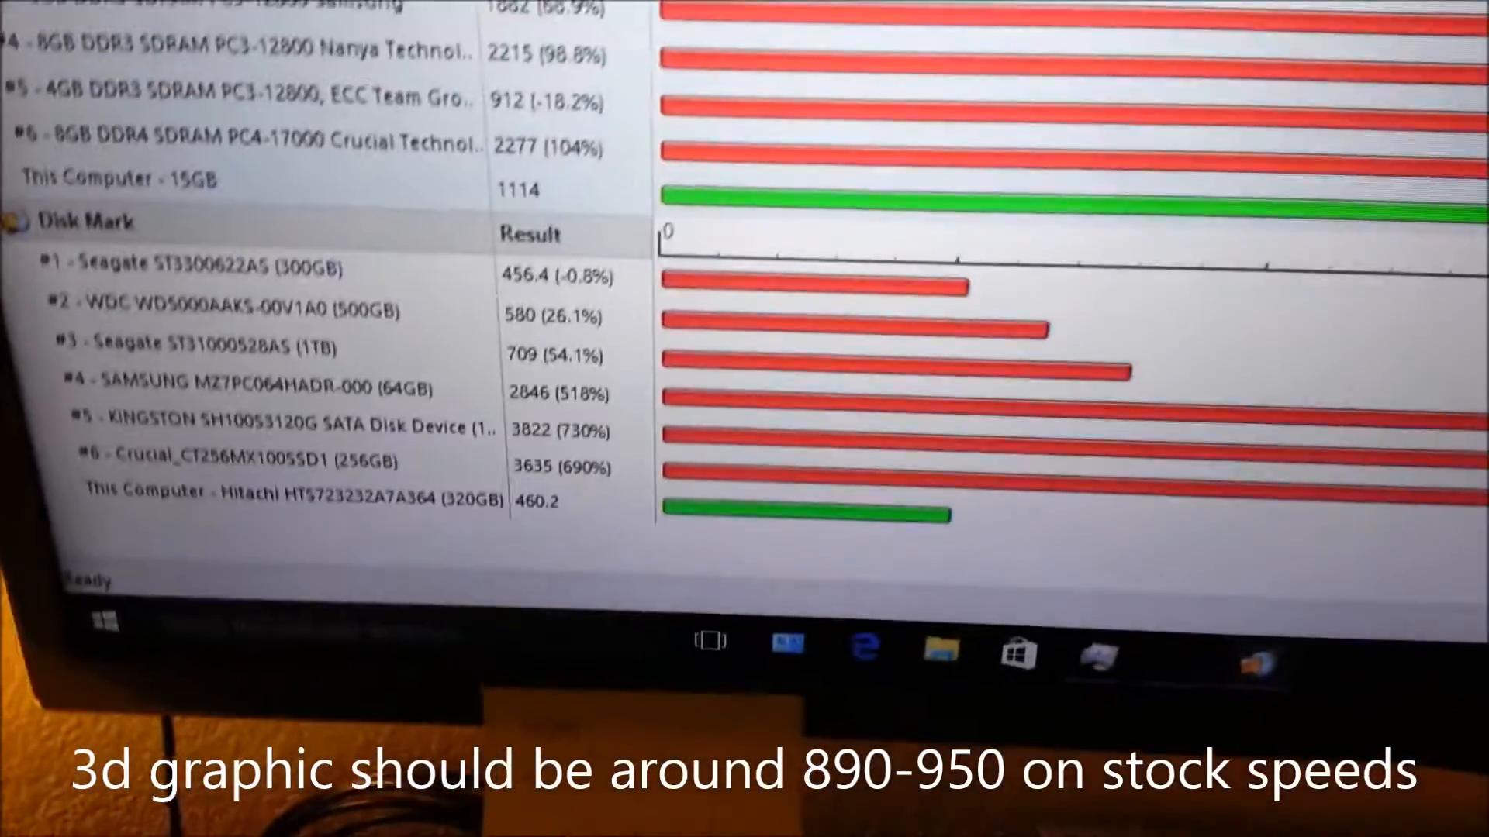